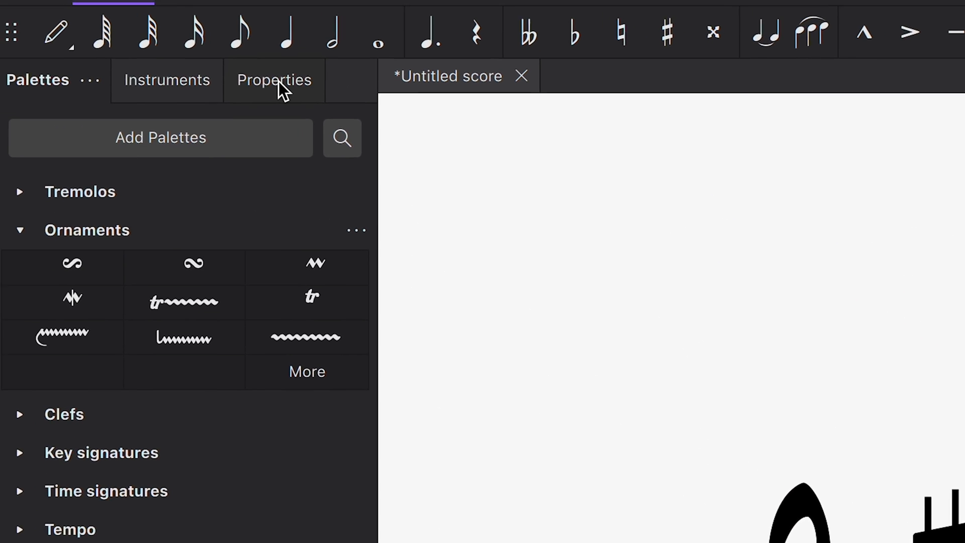
Show the selected trill's ornament properties, including the Interval above and below options.
click(273, 80)
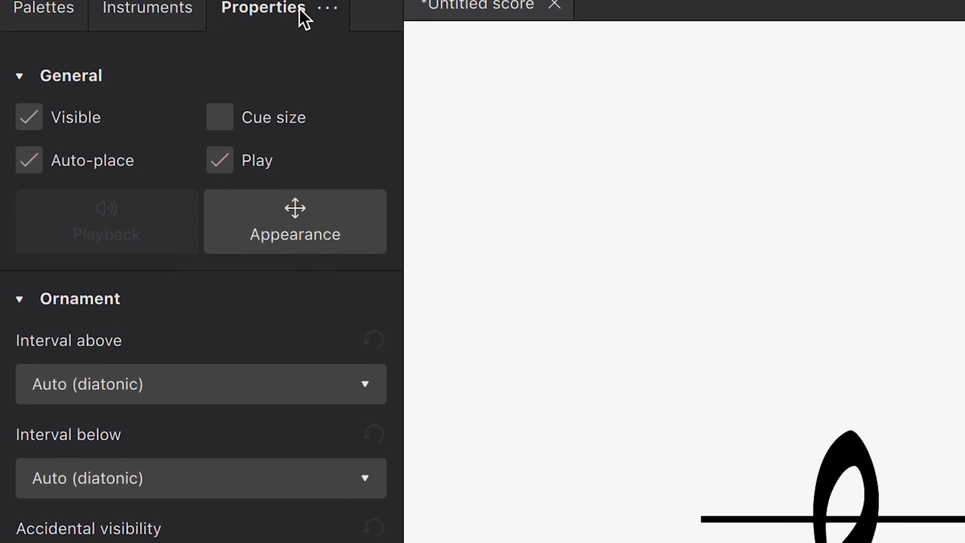
click(201, 384)
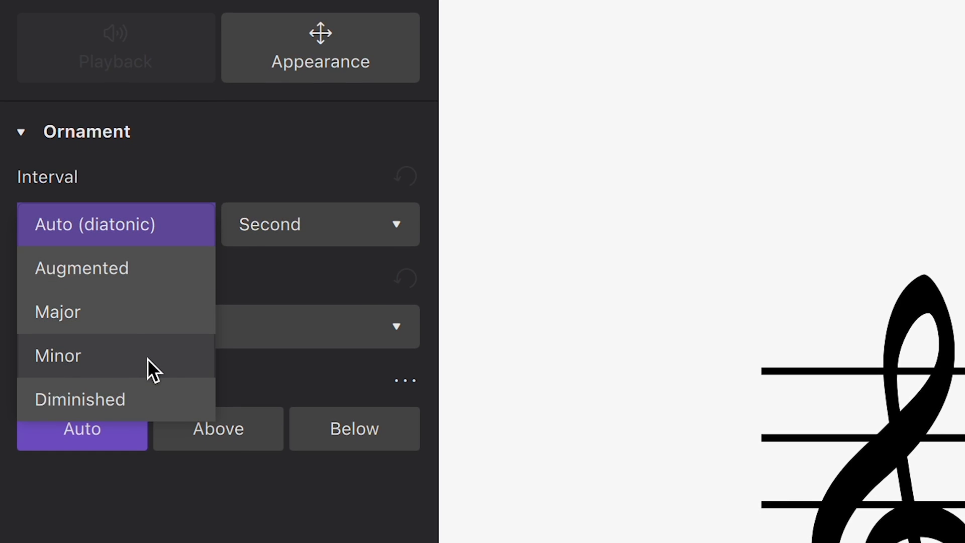
Set the trill's interval quality to Diminished, leaving the size at a second.
click(59, 355)
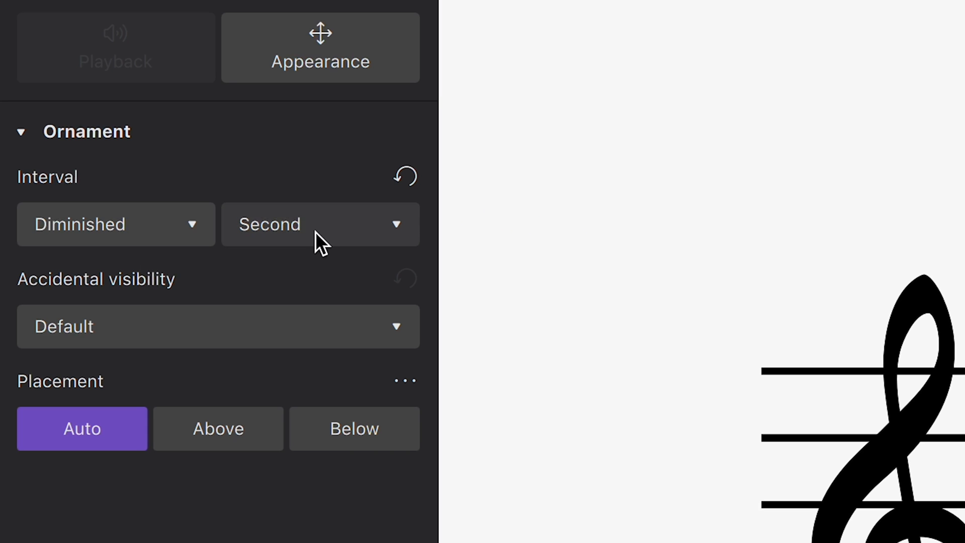
click(319, 223)
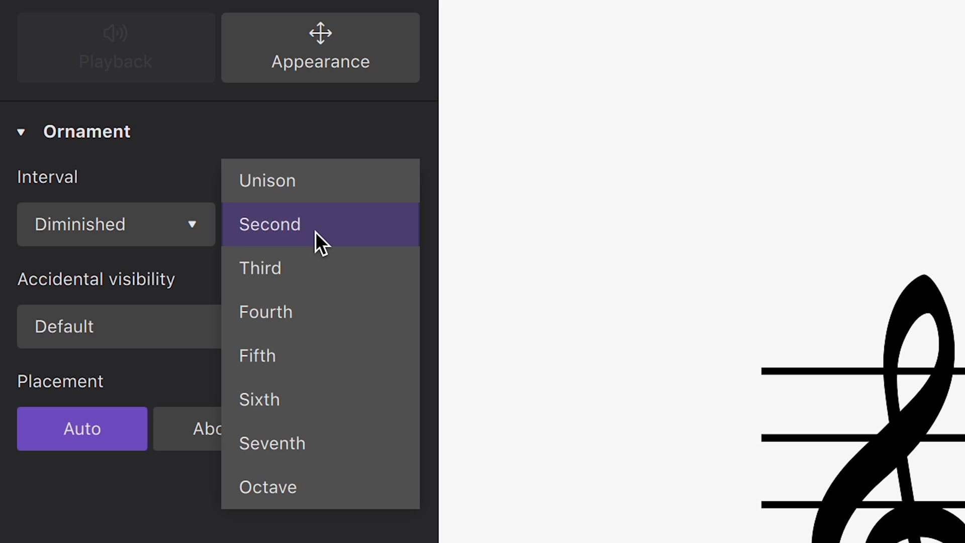
Set the trill interval size to a fifth and change the key signature to one flat.
click(257, 355)
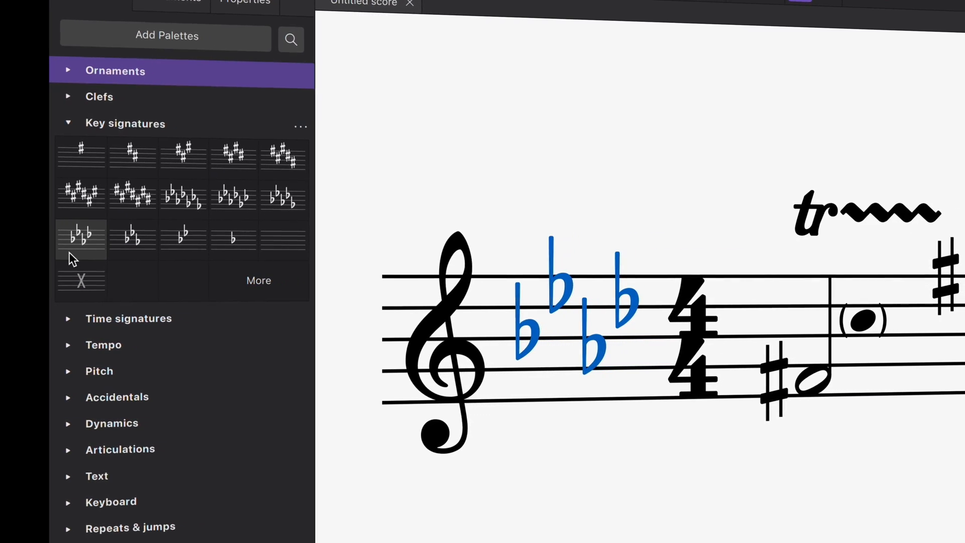
click(184, 236)
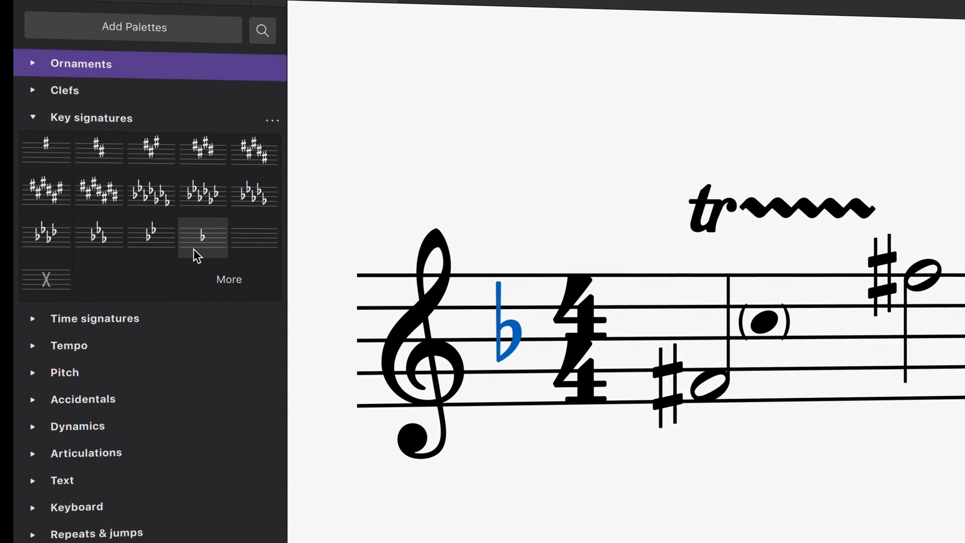